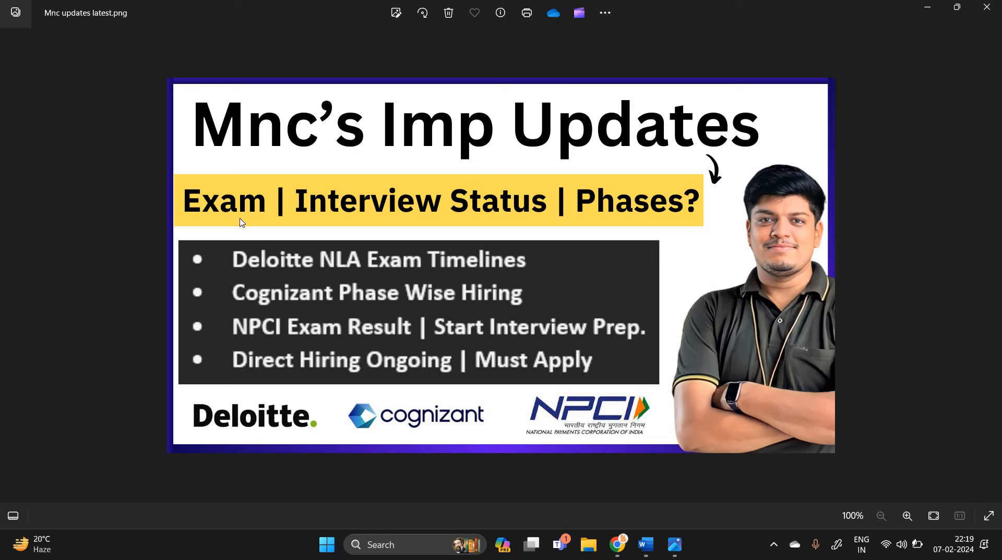
{"action": "mouse_move", "coordinate": [173, 237]}
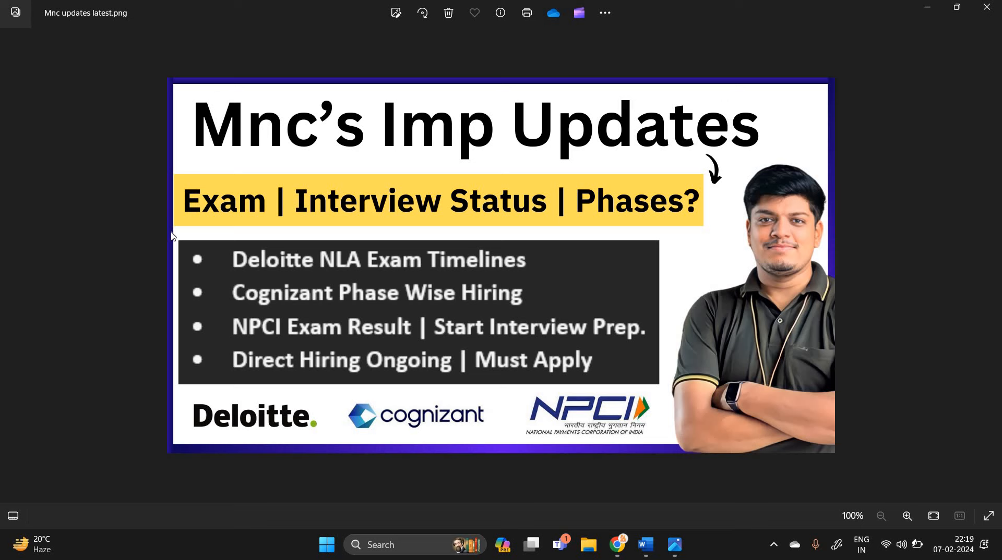
{"action": "mouse_move", "coordinate": [276, 264]}
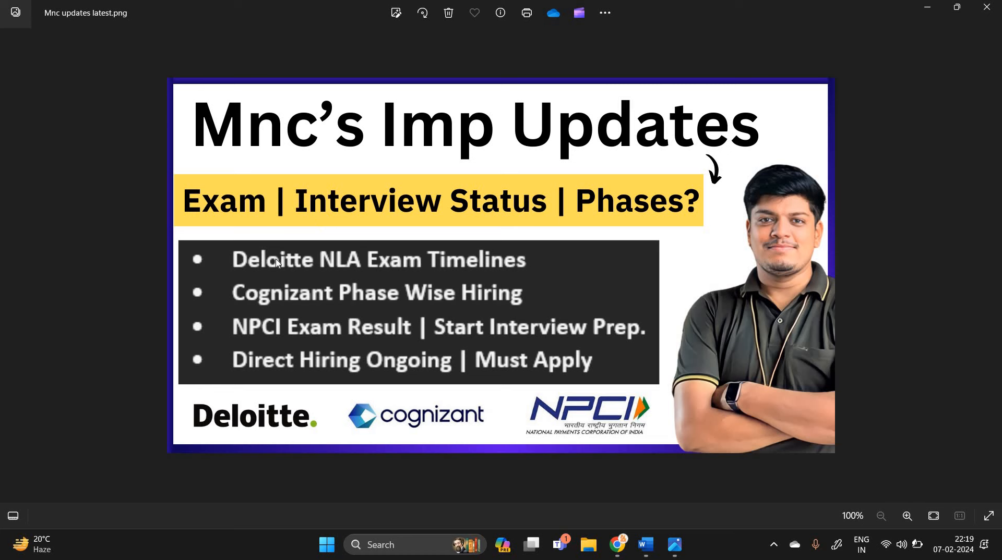
{"action": "mouse_move", "coordinate": [613, 227]}
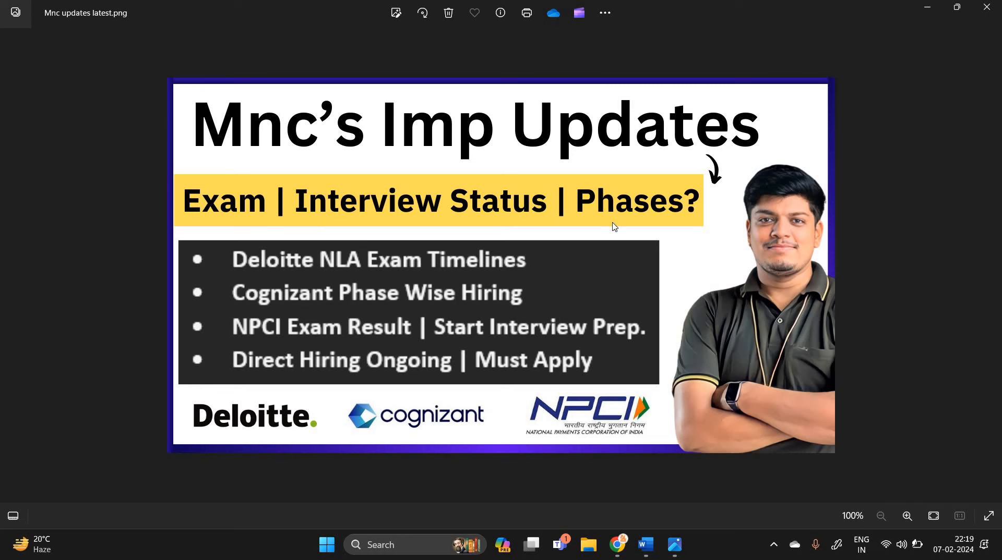
{"action": "mouse_move", "coordinate": [310, 285]}
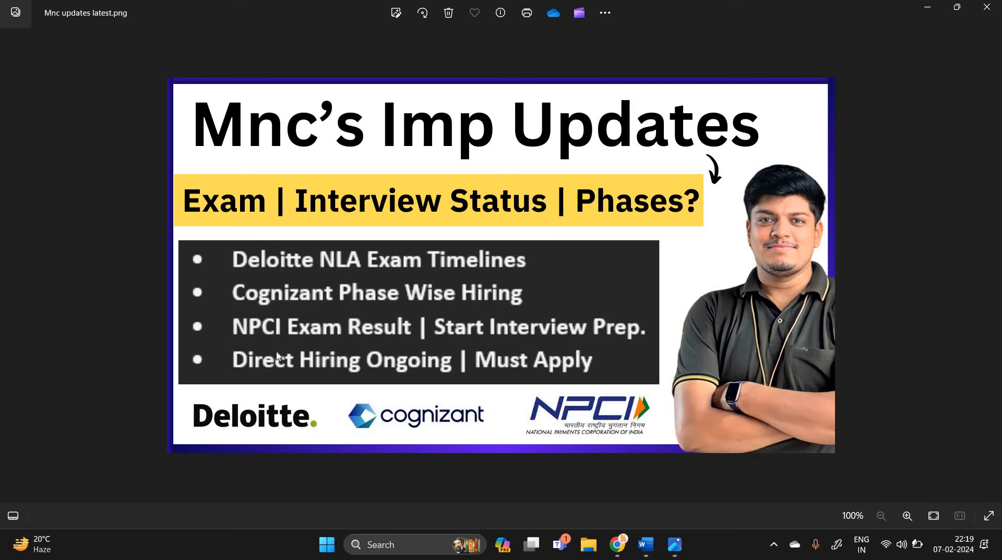
{"action": "mouse_move", "coordinate": [288, 283]}
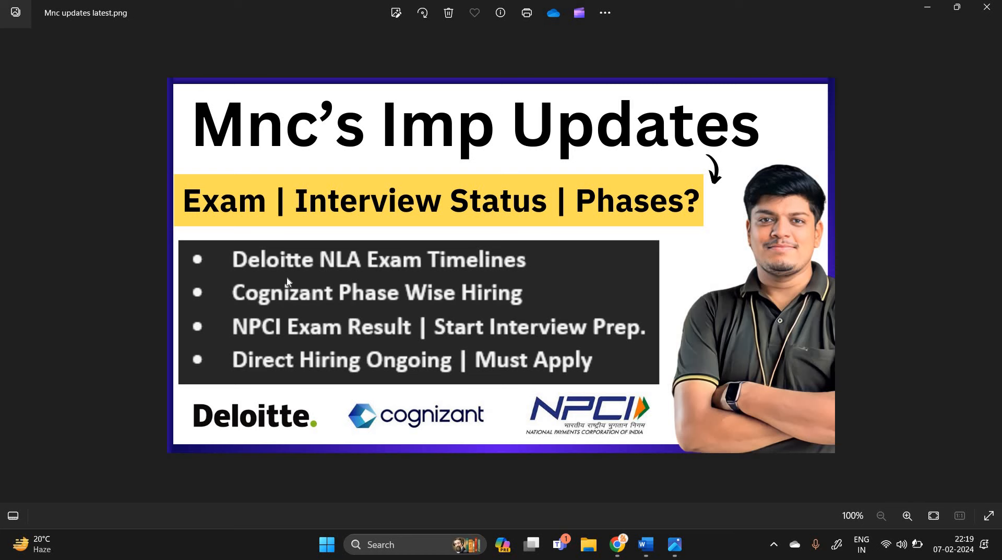
{"action": "mouse_move", "coordinate": [422, 297]}
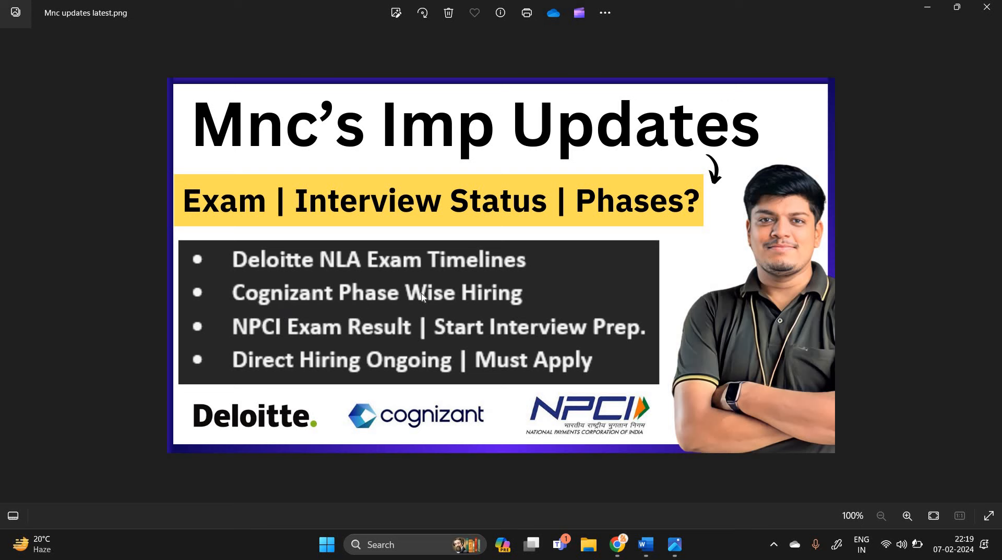
{"action": "mouse_move", "coordinate": [404, 330]}
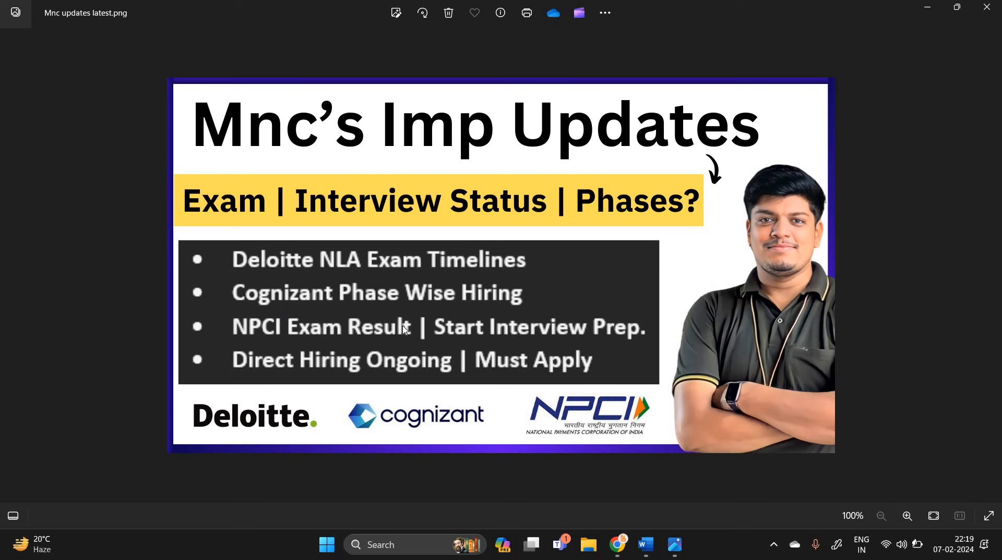
{"action": "mouse_move", "coordinate": [524, 334]}
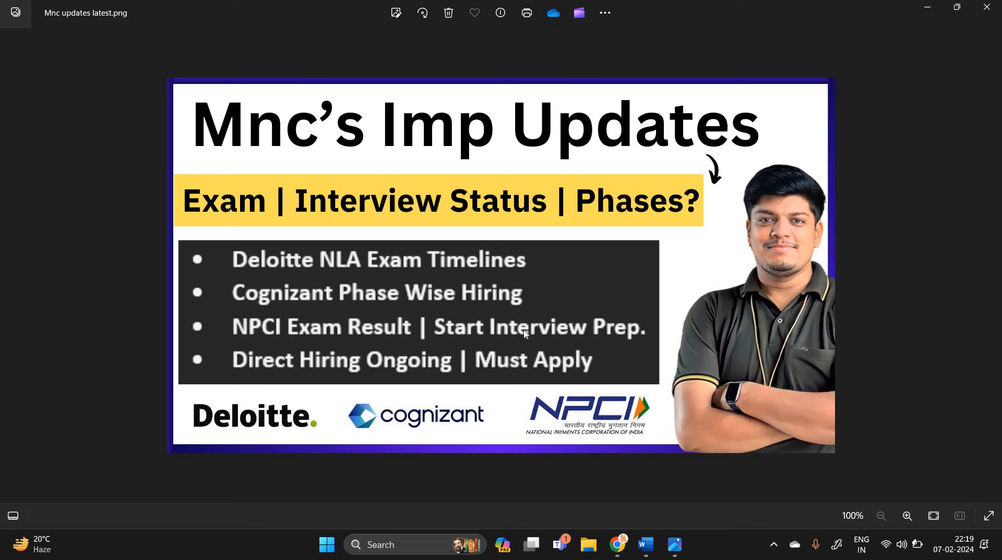
{"action": "mouse_move", "coordinate": [615, 545]}
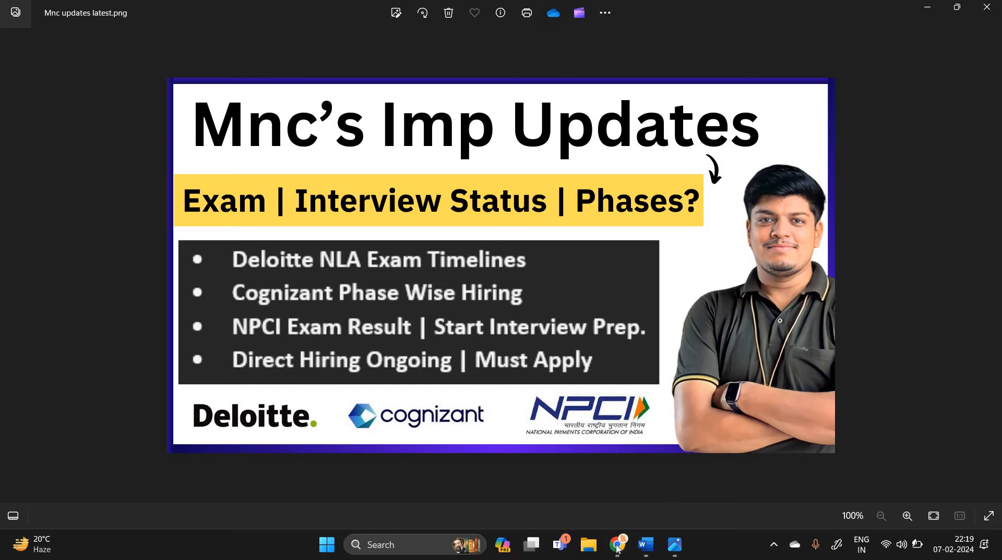
- Browse the YouTube channel's latest videos, then return to the Word document with the four-point list
{"action": "left_click", "coordinate": [616, 545]}
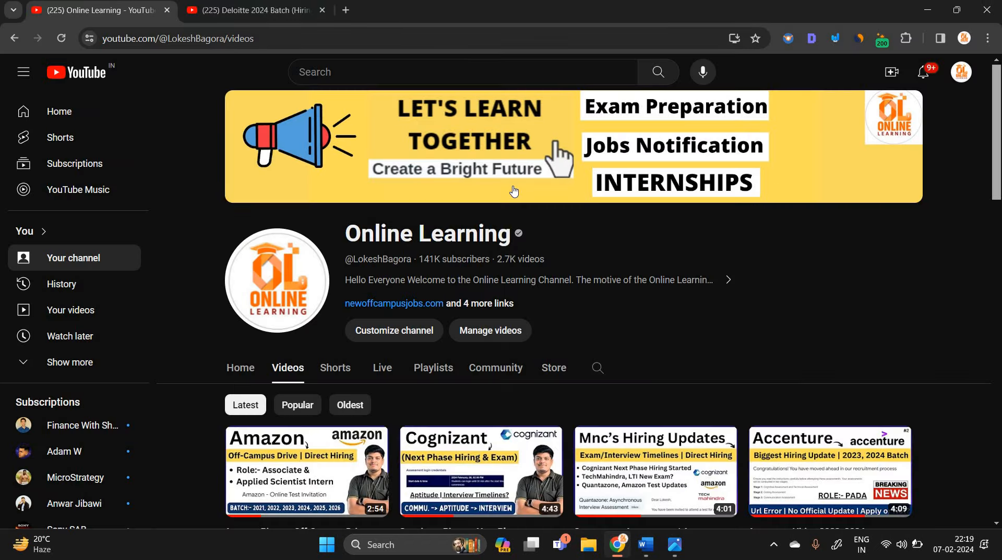
{"action": "scroll", "scroll_direction": "down", "scroll_amount": 3}
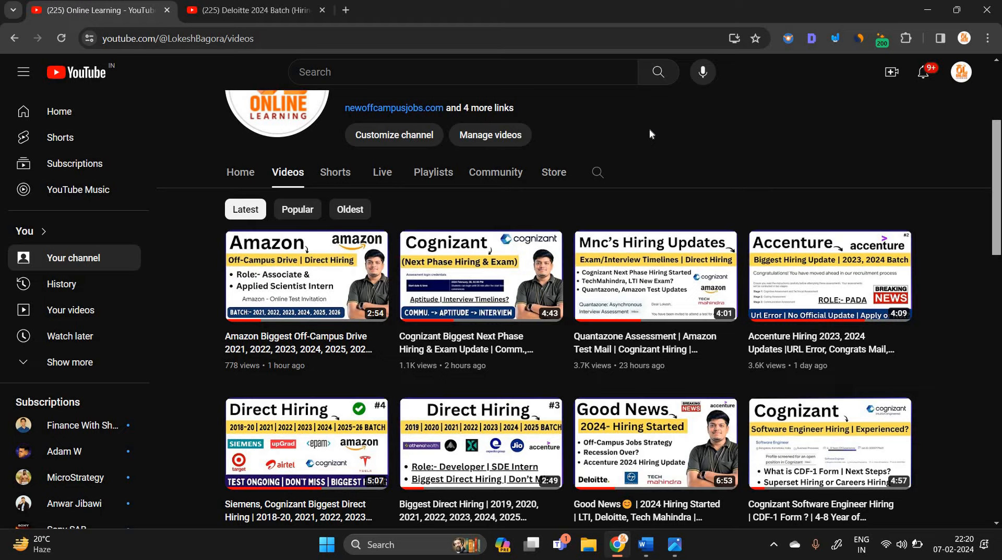
{"action": "scroll", "scroll_direction": "up", "scroll_amount": 3}
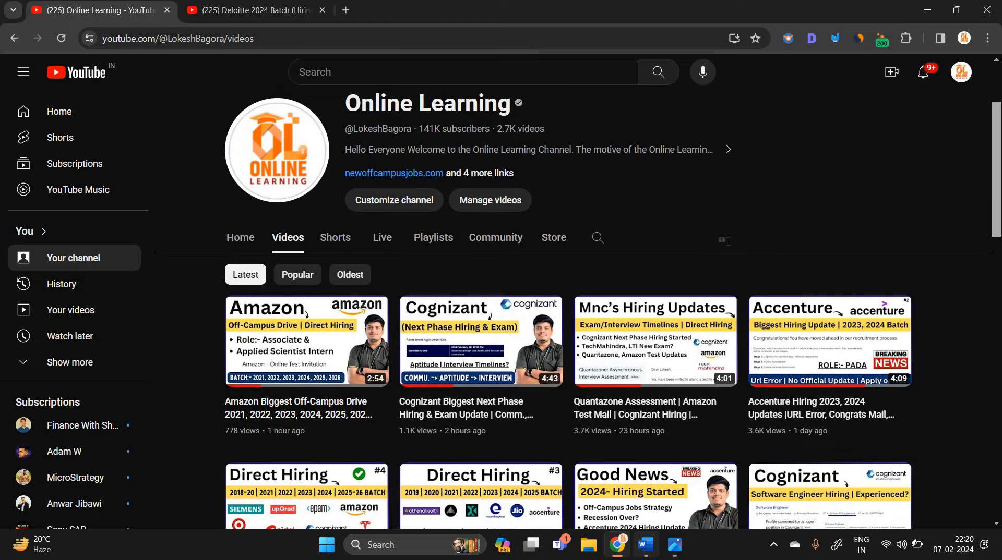
{"action": "left_click", "coordinate": [643, 545]}
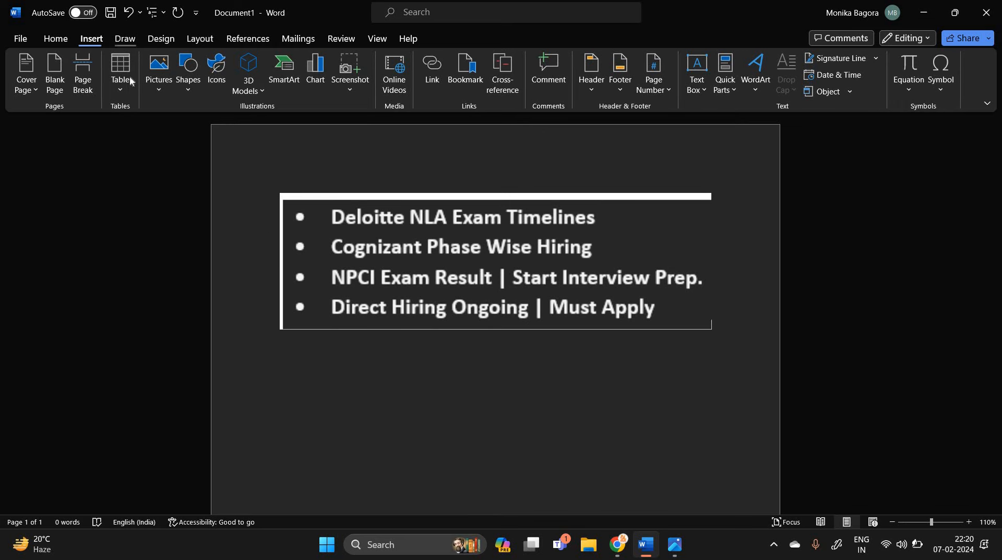
- Ink the green hiring flow: Resume Shortlist → Online Assessment → Interview → Joining
{"action": "left_click", "coordinate": [125, 39]}
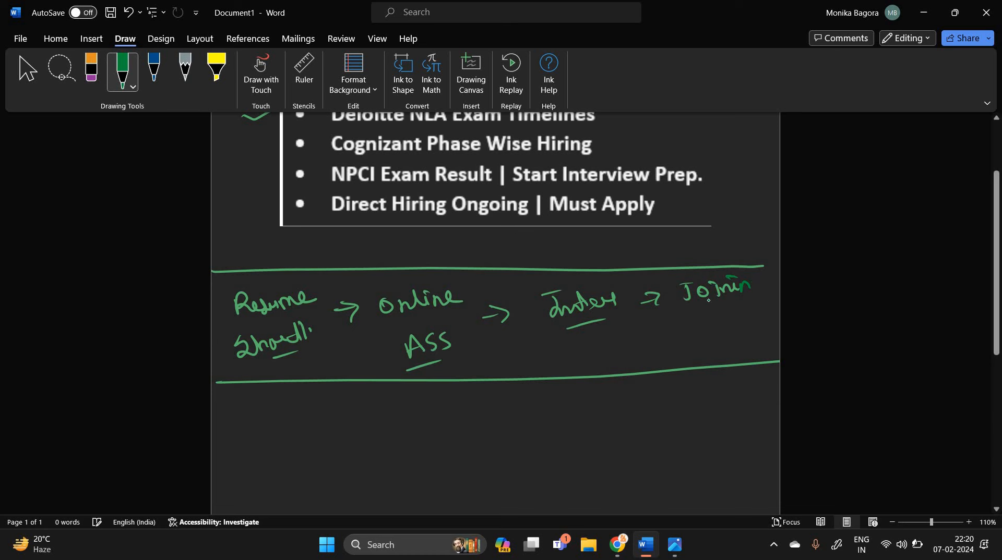
- Ink green notes: NLA box, resume format dates, OTN/Break/Exam table, and years 2024–2022
{"action": "scroll", "scroll_direction": "up", "scroll_amount": 3}
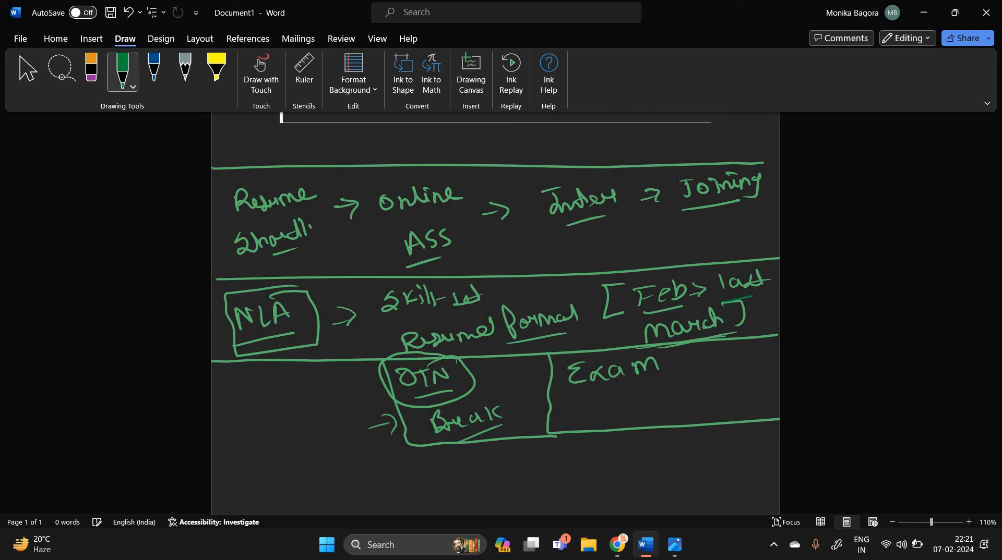
{"action": "scroll", "scroll_direction": "down", "scroll_amount": 3}
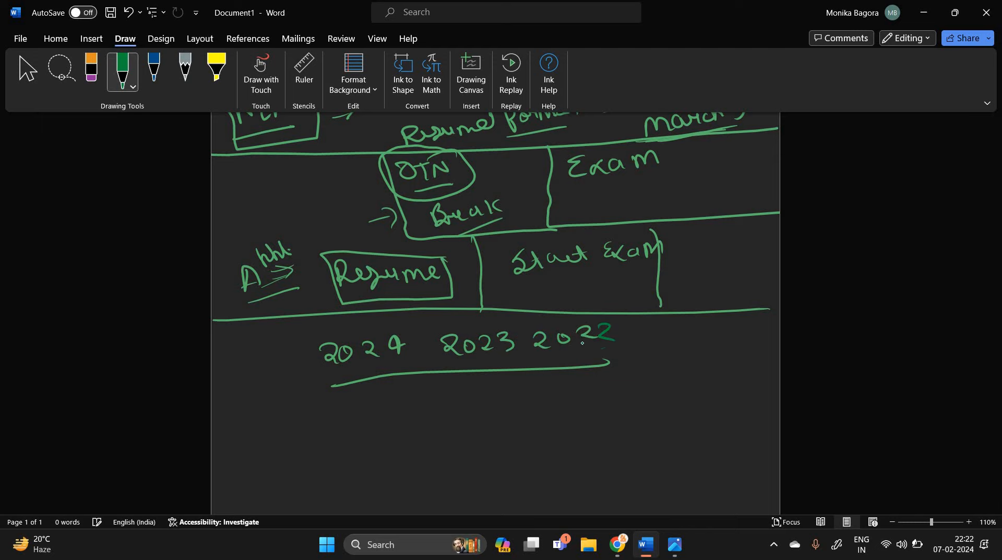
{"action": "mouse_move", "coordinate": [615, 548]}
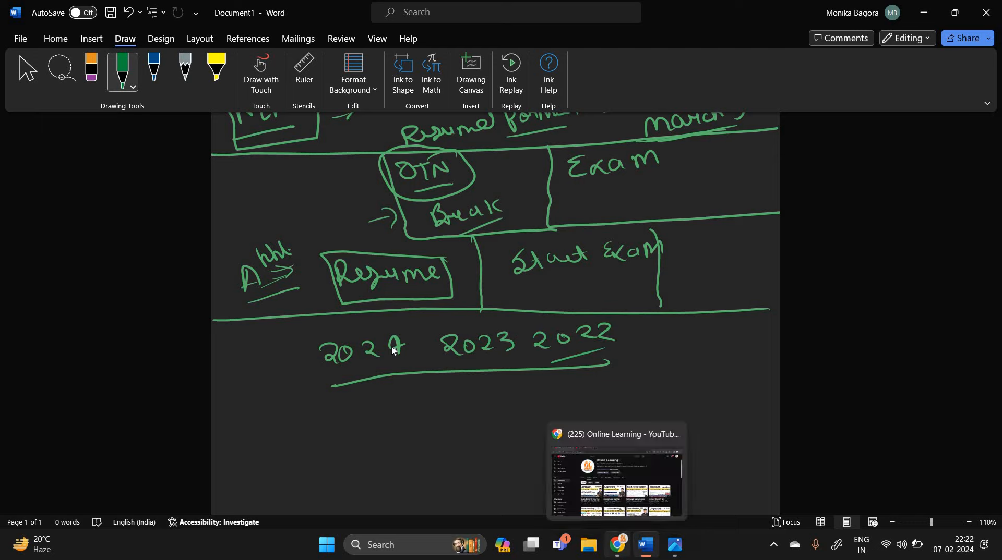
- View the four-video Deloitte 2024 Batch hiring playlist, then return to the blank Word page
{"action": "left_click", "coordinate": [616, 473]}
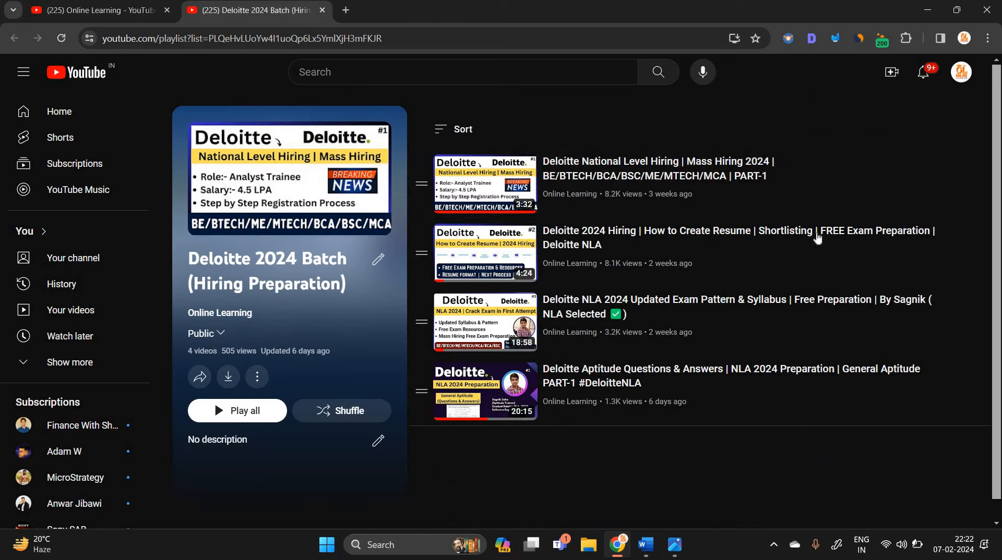
{"action": "mouse_move", "coordinate": [531, 163]}
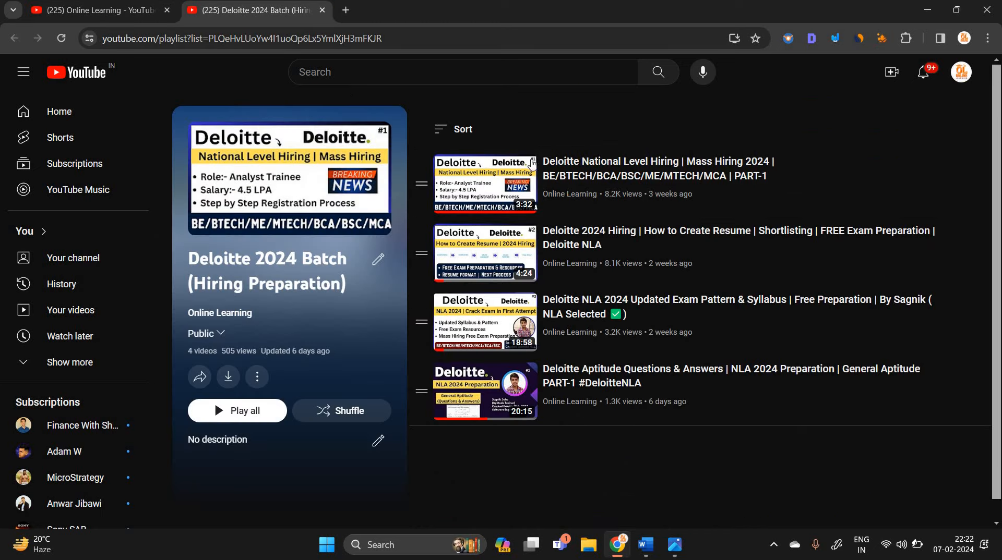
{"action": "mouse_move", "coordinate": [646, 332]}
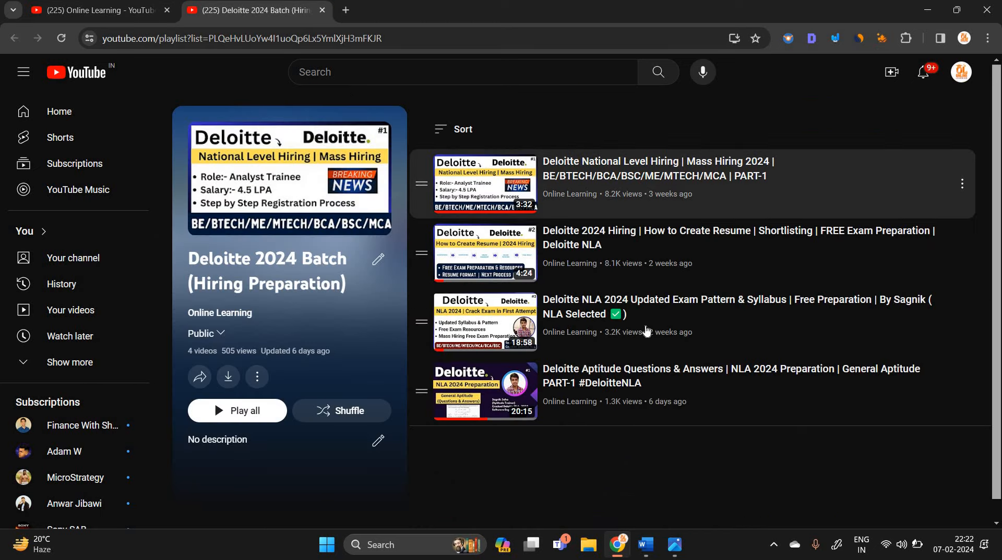
{"action": "mouse_move", "coordinate": [688, 393]}
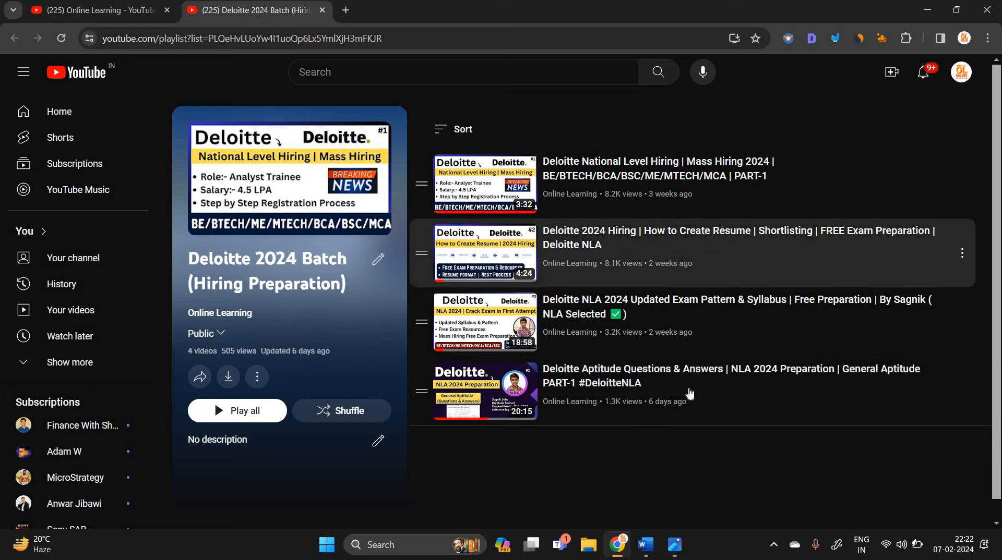
{"action": "mouse_move", "coordinate": [673, 544]}
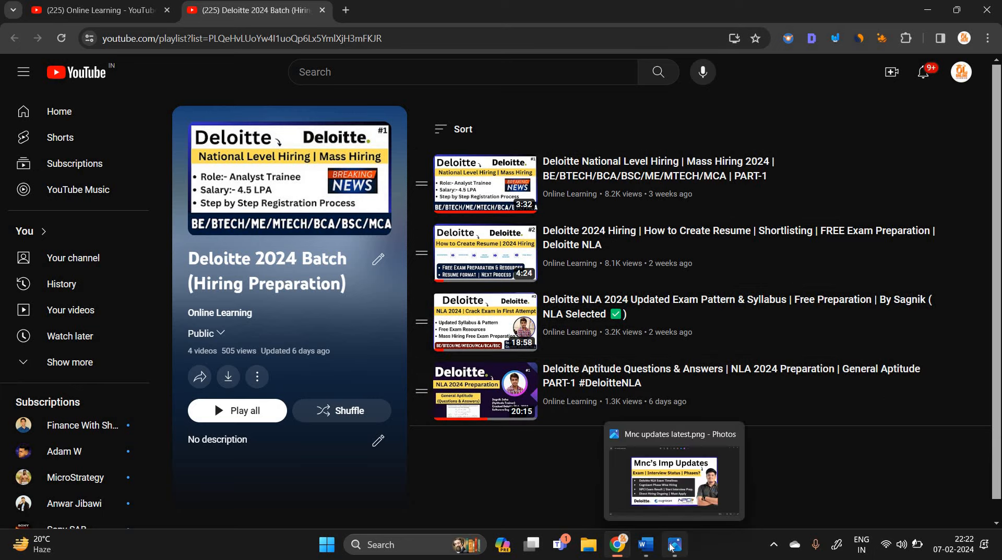
{"action": "left_click", "coordinate": [641, 546]}
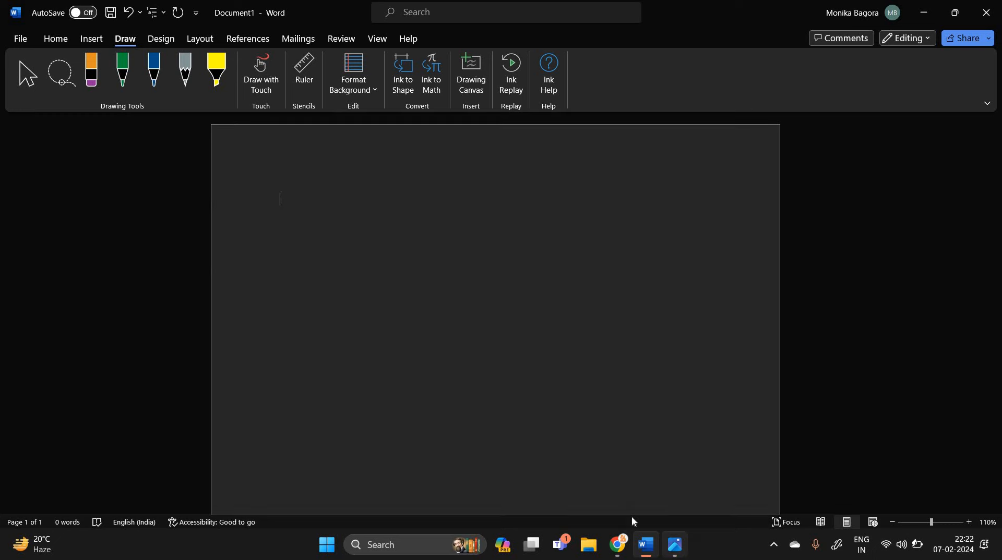
- Check the Mnc's Imp Updates thumbnail, then ink Cognizant 2023 phases, dates and CV–aptitude–TR+HR–offer flow
{"action": "left_click", "coordinate": [672, 546]}
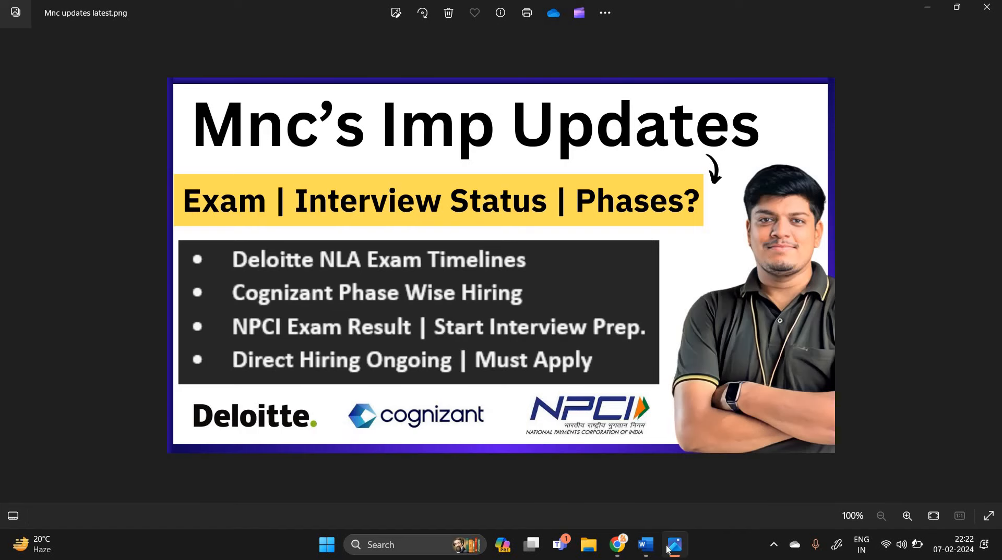
{"action": "left_click", "coordinate": [644, 545]}
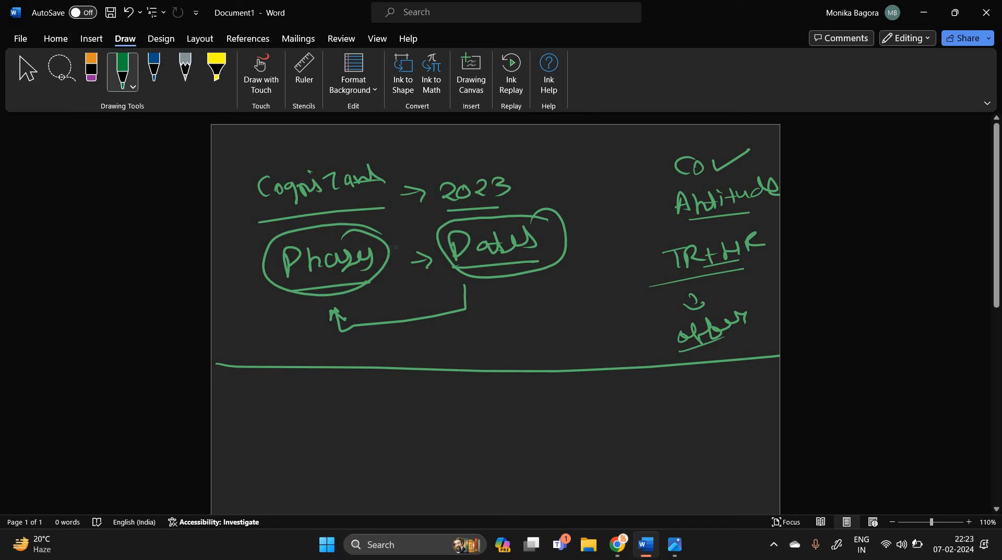
- Ink NPCI notes on Feb–April interviews, results and prep, then browse the YouTube channel's videos
{"action": "scroll", "scroll_direction": "down", "scroll_amount": 3}
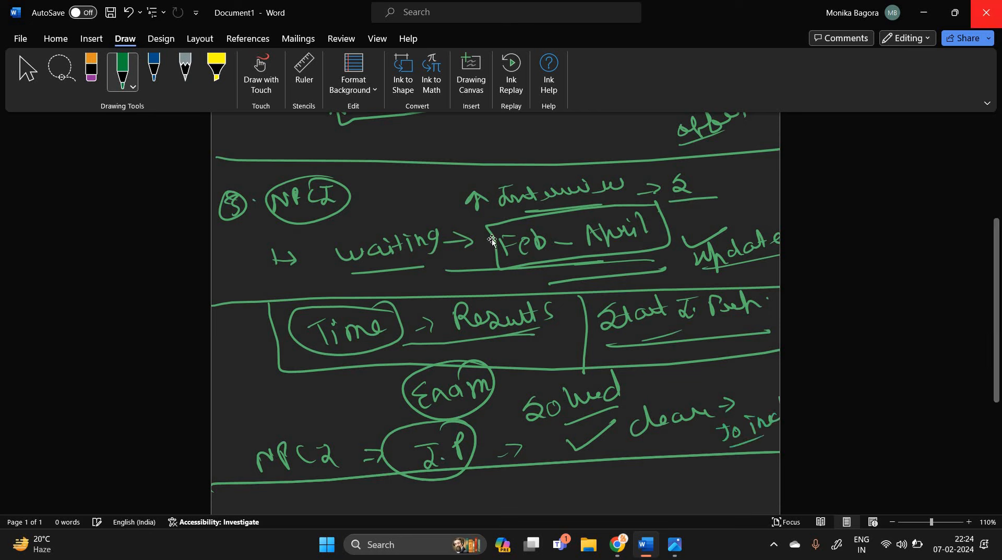
{"action": "mouse_move", "coordinate": [561, 260]}
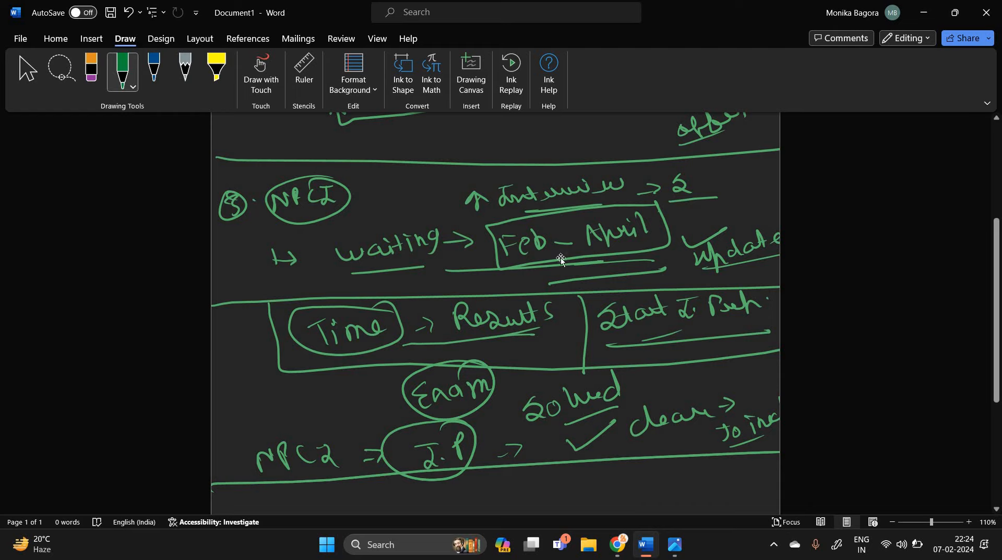
{"action": "scroll", "scroll_direction": "down", "scroll_amount": 3}
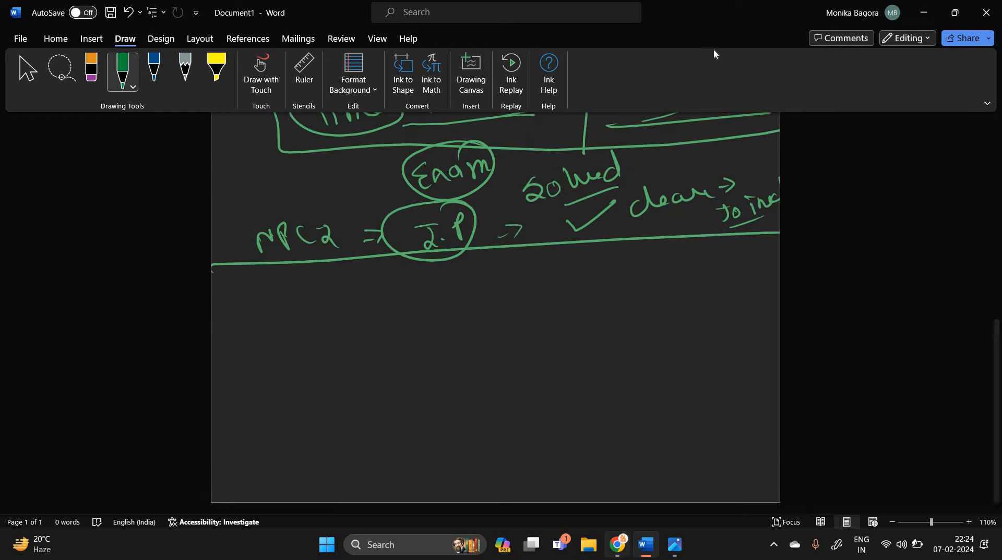
{"action": "left_click", "coordinate": [615, 544]}
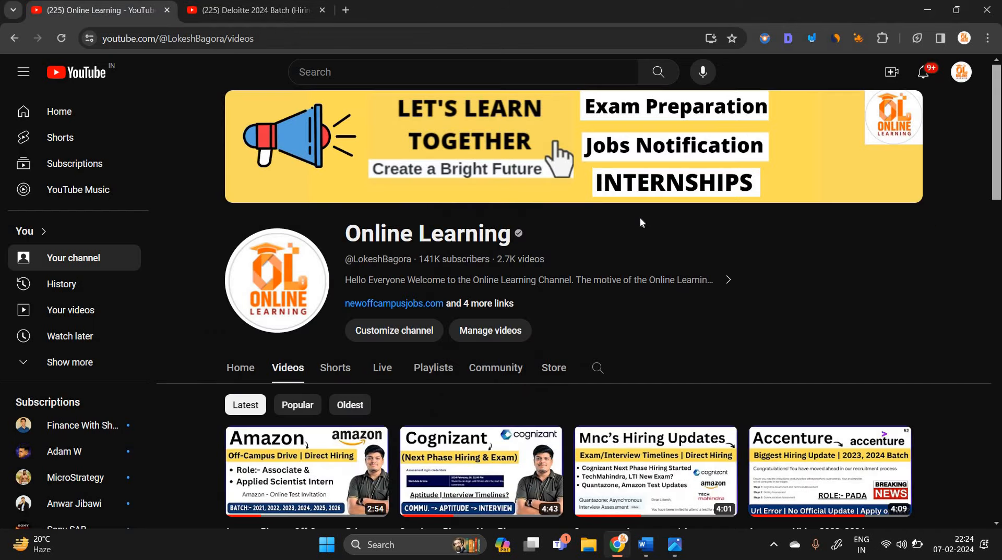
{"action": "scroll", "scroll_direction": "down", "scroll_amount": 3}
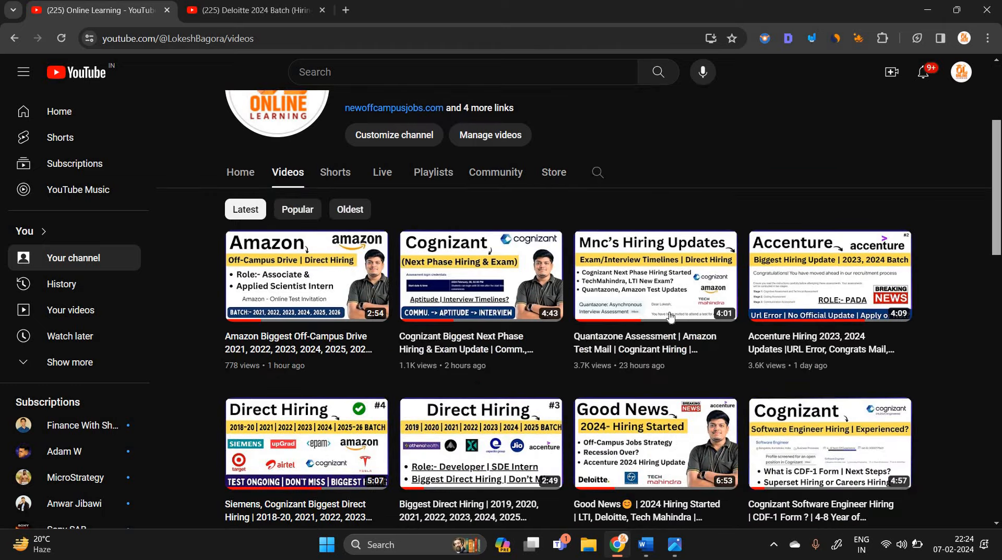